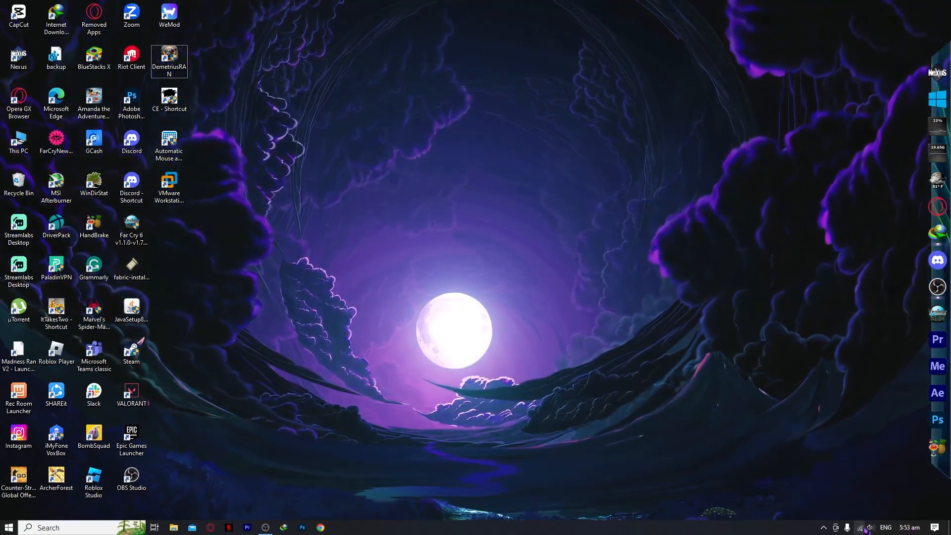
Step: Launch Opera GX from its desktop taskbar shortcut
click(859, 527)
text(vpn)
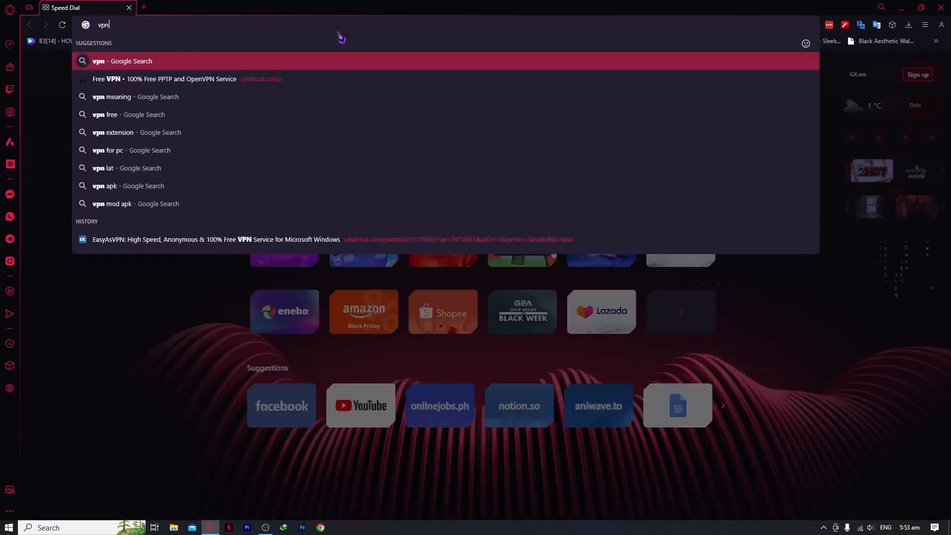
Step: Search Google for 'vpns' and scroll through the VPN provider results
key(Return)
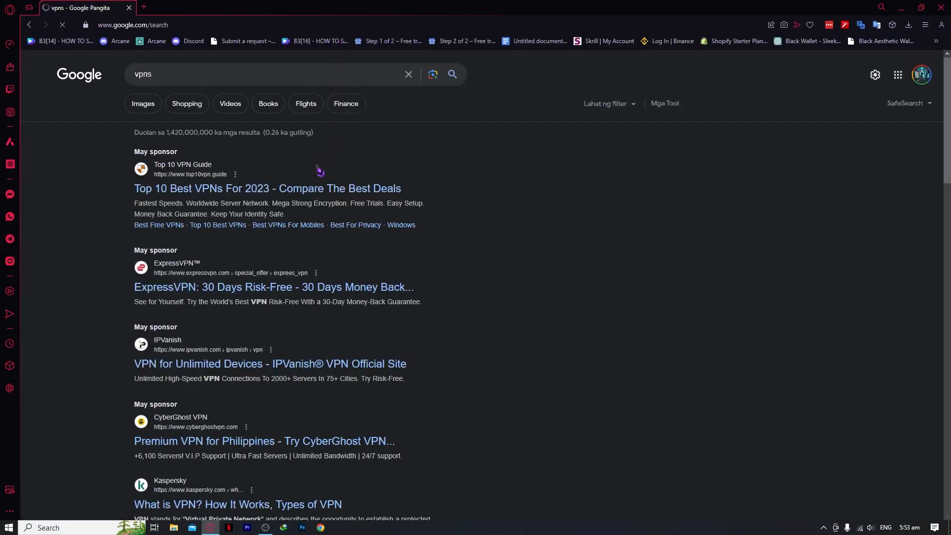
scroll(down, 3)
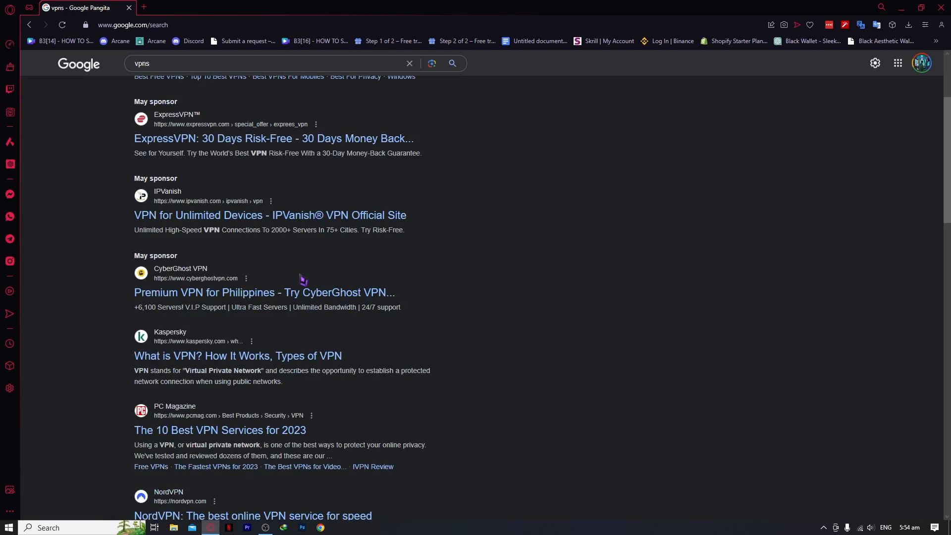
mouse_move(237, 356)
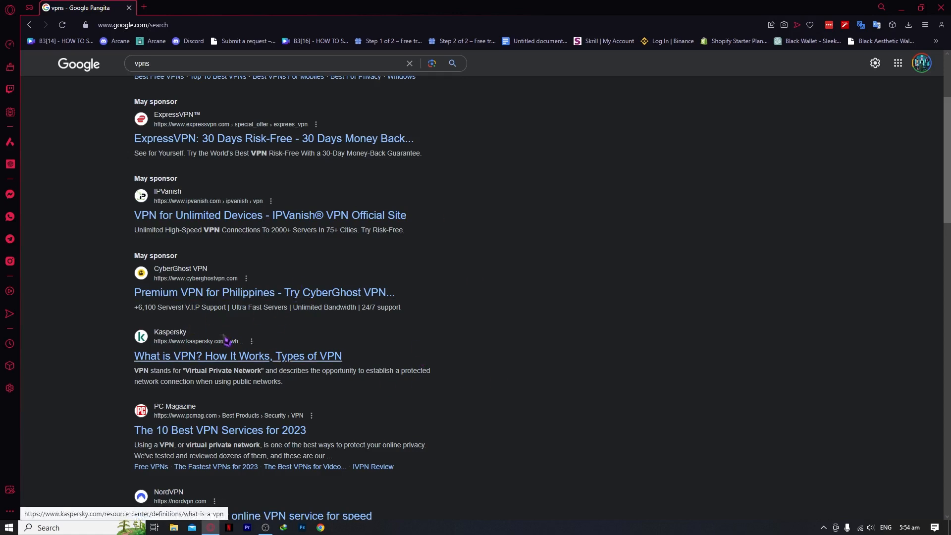
mouse_move(243, 347)
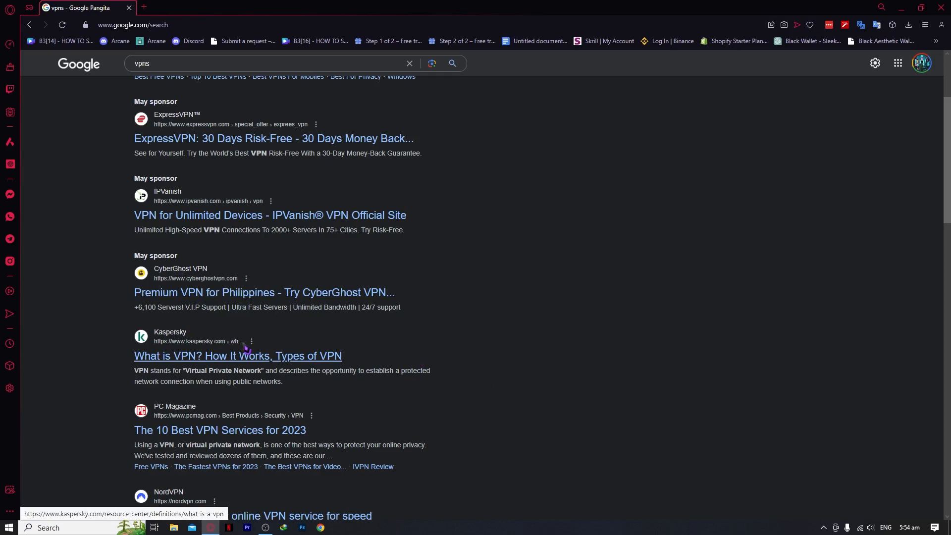
mouse_move(270, 353)
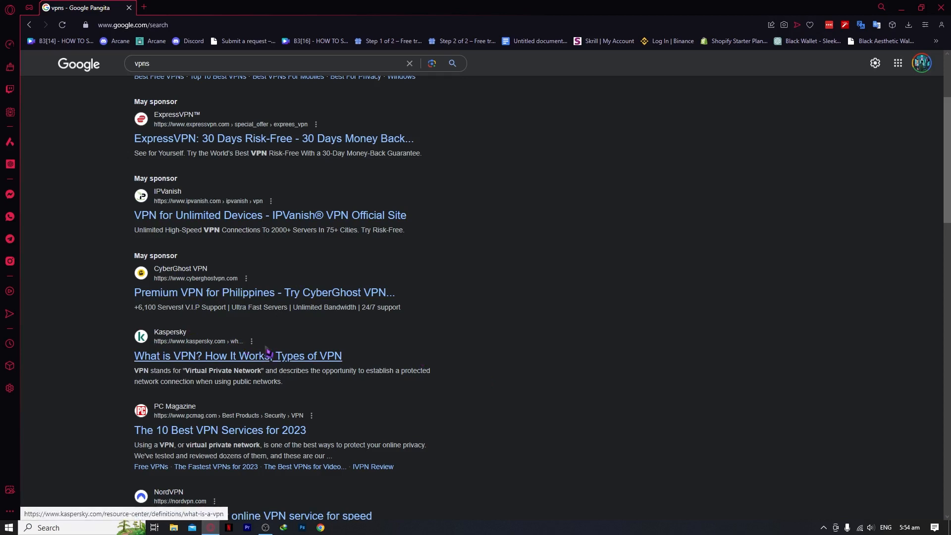
mouse_move(355, 364)
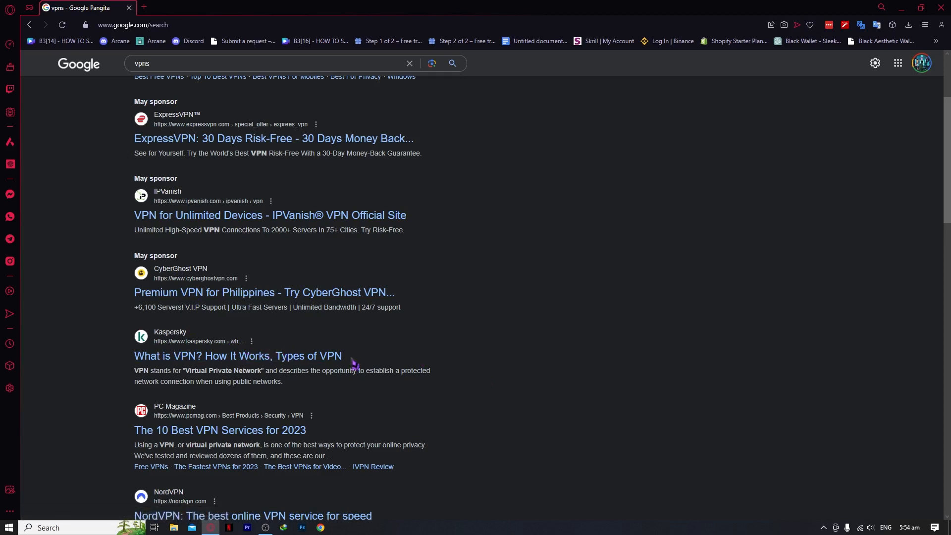
mouse_move(545, 309)
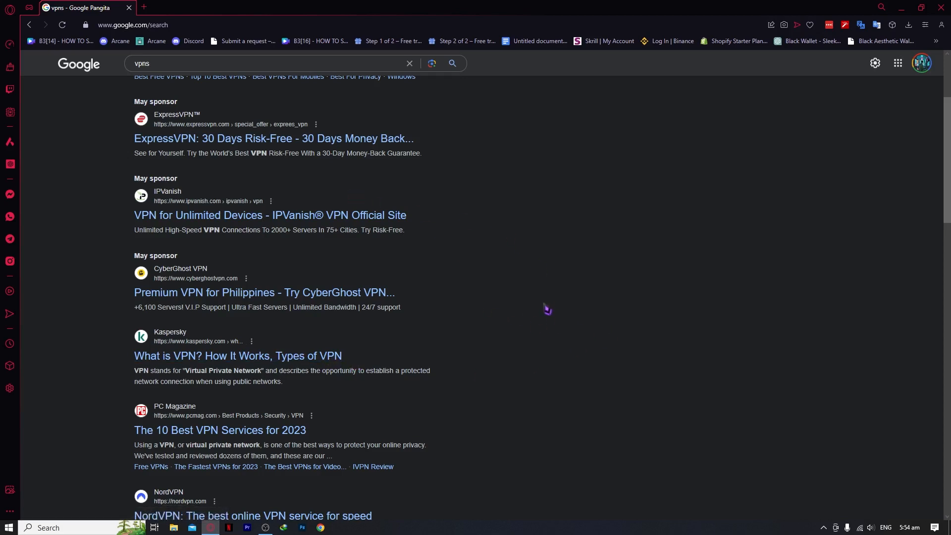
mouse_move(482, 332)
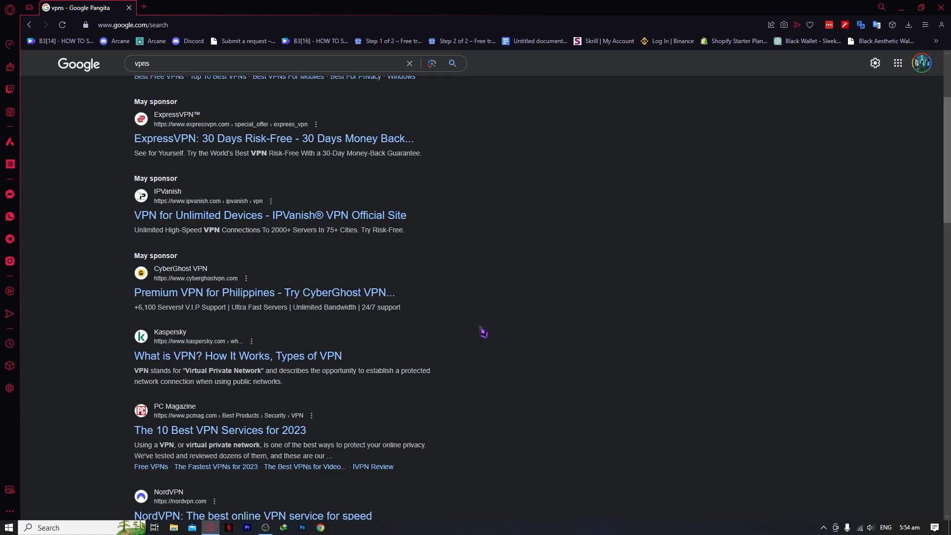
mouse_move(860, 12)
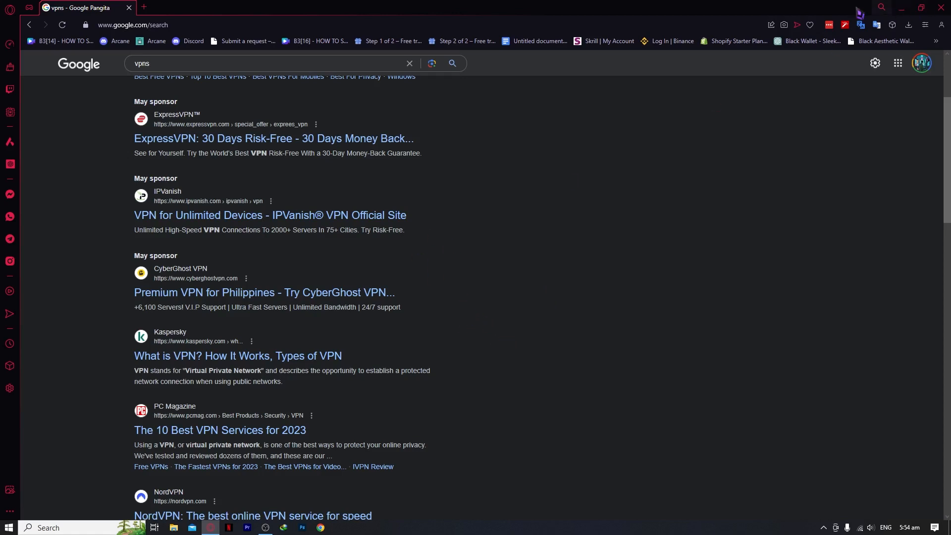
mouse_move(901, 8)
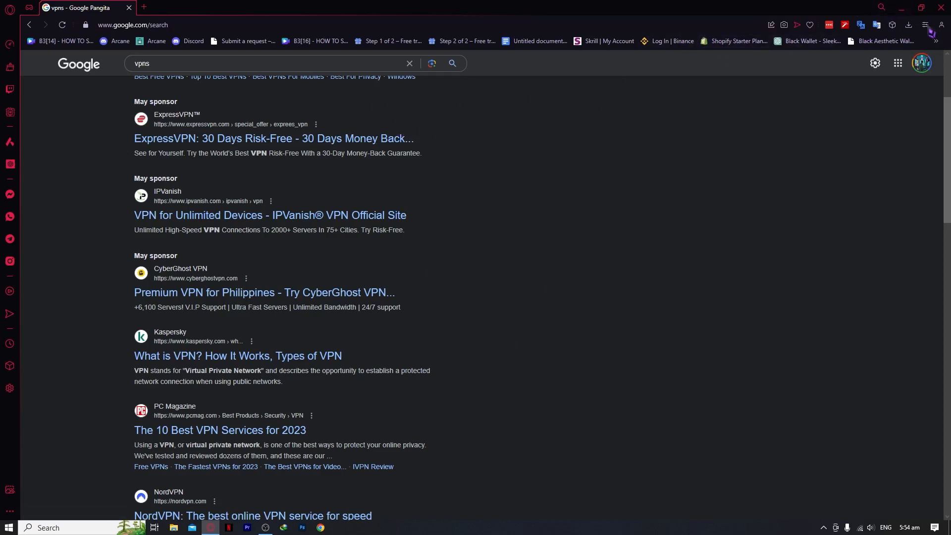
mouse_move(743, 125)
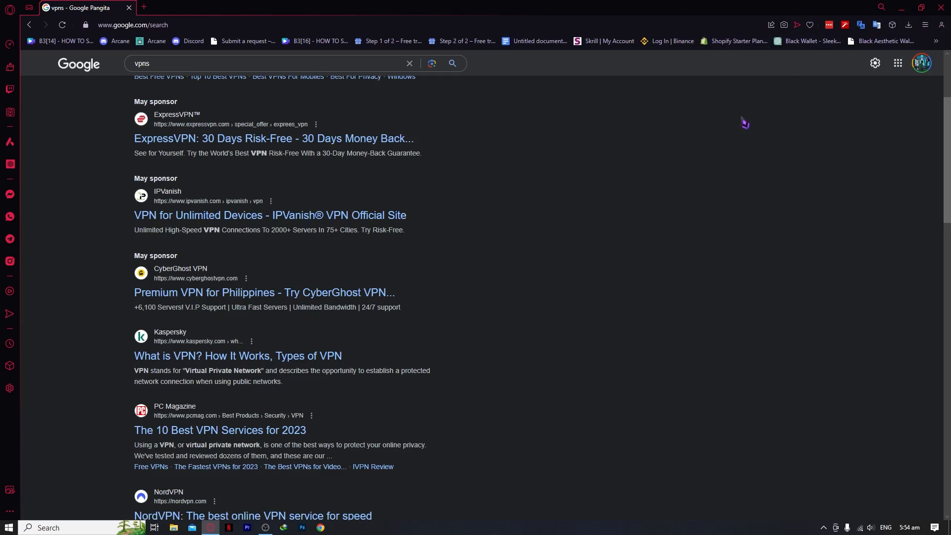
mouse_move(707, 57)
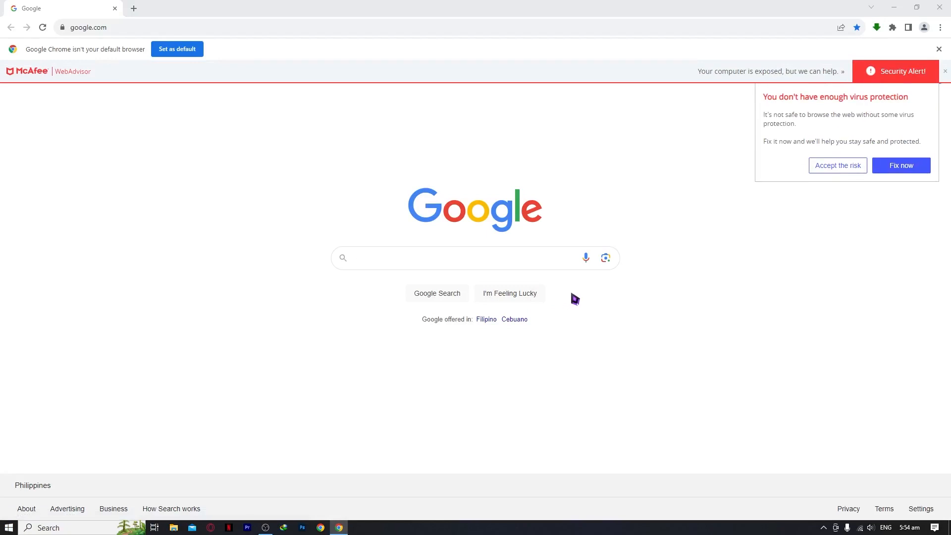
mouse_move(818, 160)
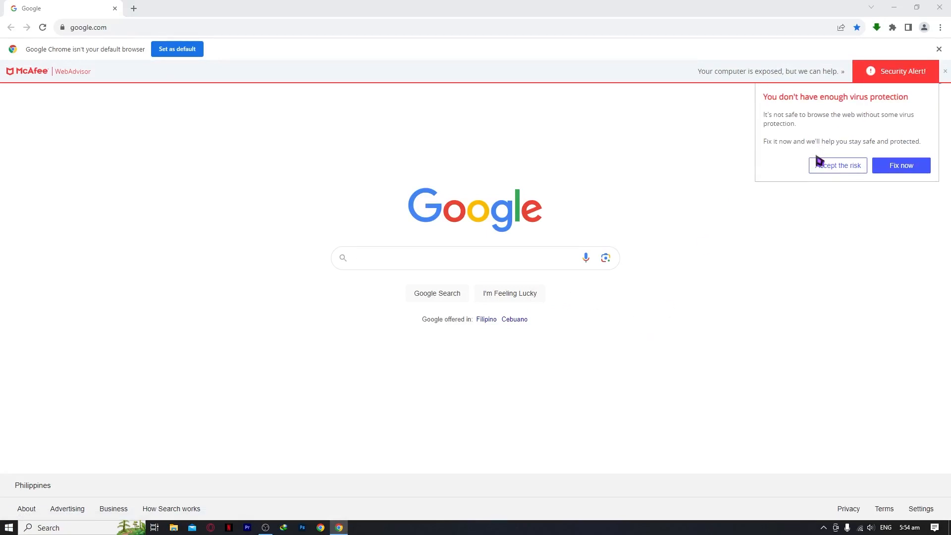
mouse_move(732, 121)
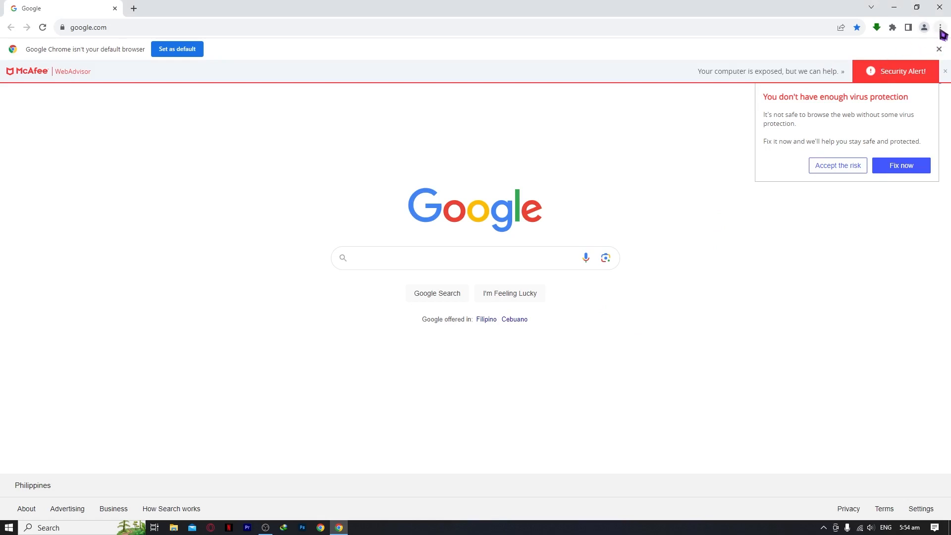
Step: Dismiss the McAfee virus-protection alert and open Chrome's three-dot menu
click(940, 27)
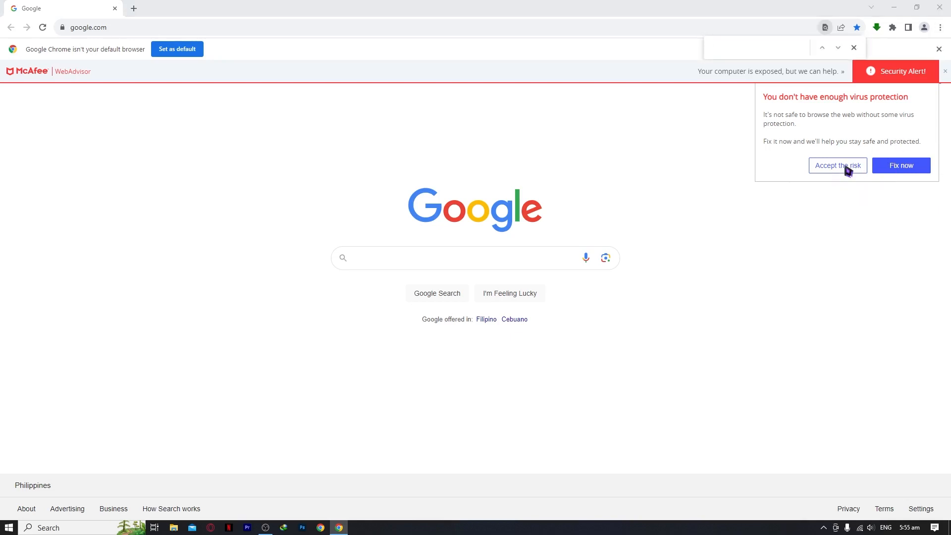
click(940, 28)
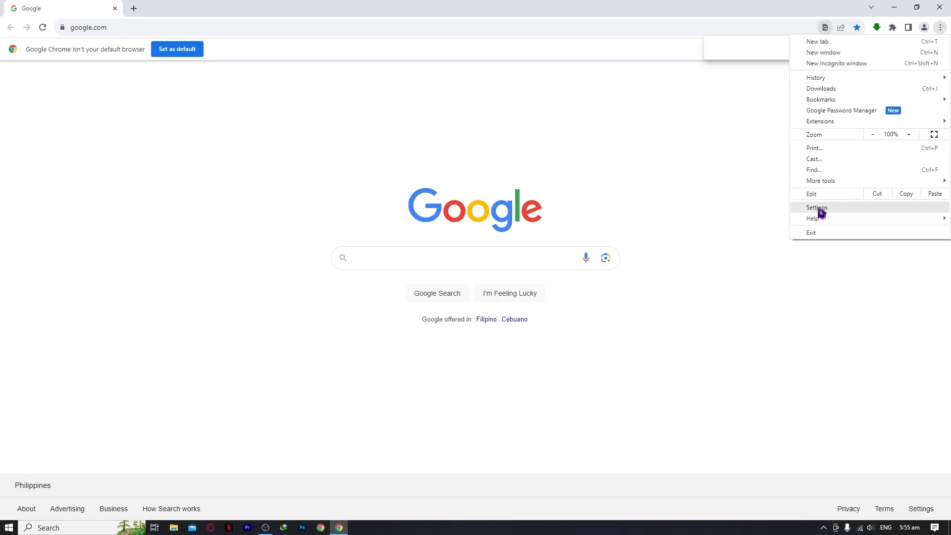
Step: Go to Settings > Privacy and security and bring up Clear browsing data
click(817, 208)
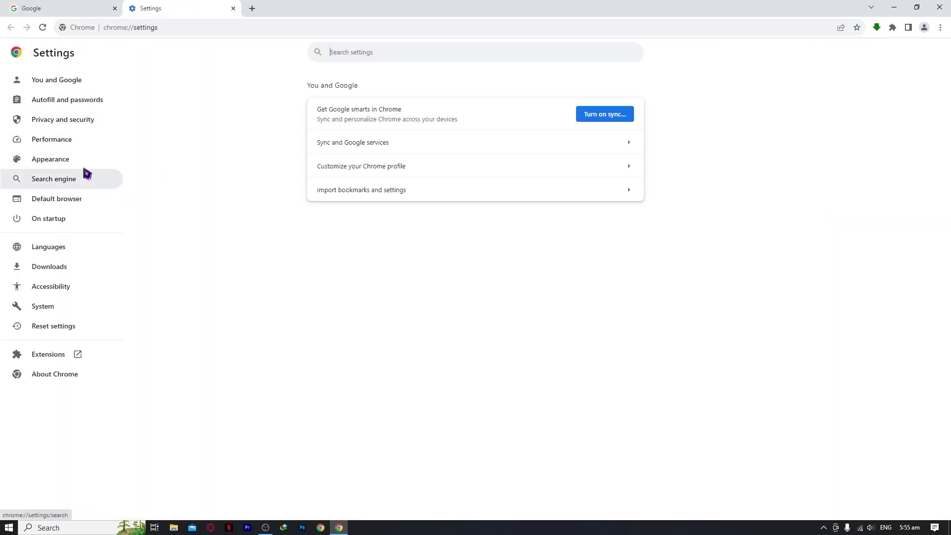
click(63, 119)
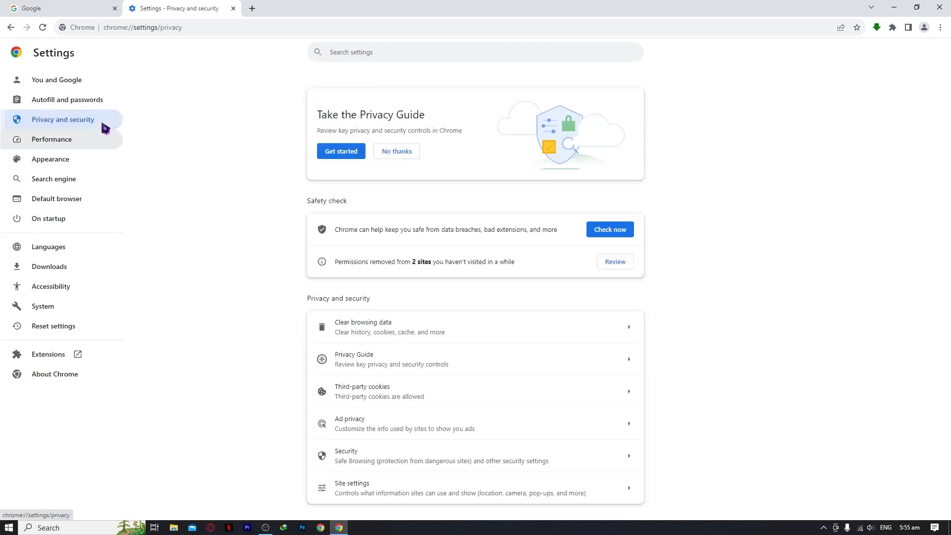
click(390, 326)
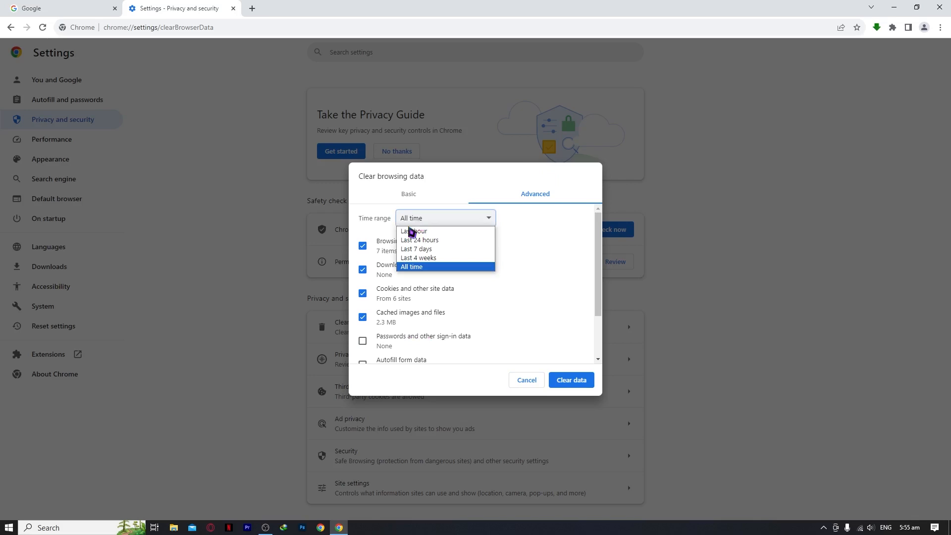
Step: Clear browsing data for All time, keeping passwords and other sign-in data
click(411, 267)
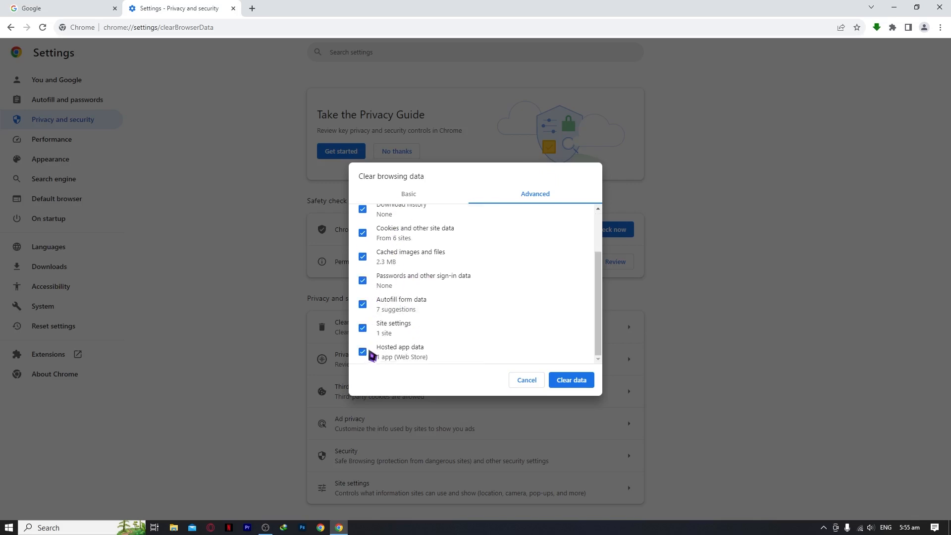
click(362, 280)
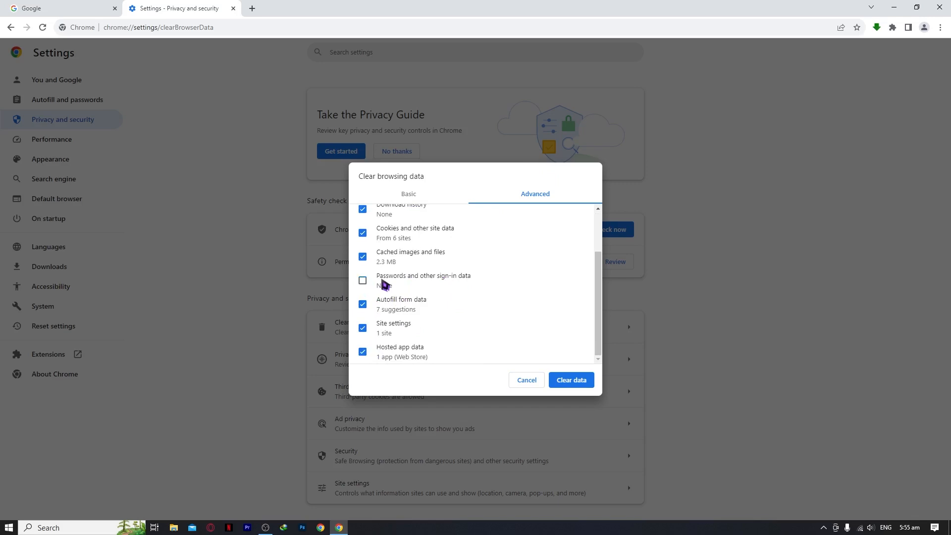
scroll(up, 3)
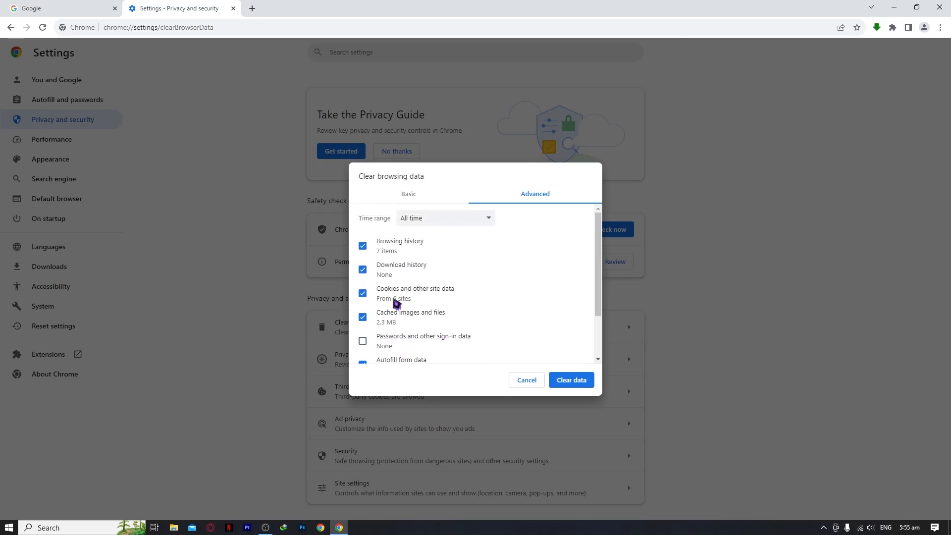
scroll(down, 3)
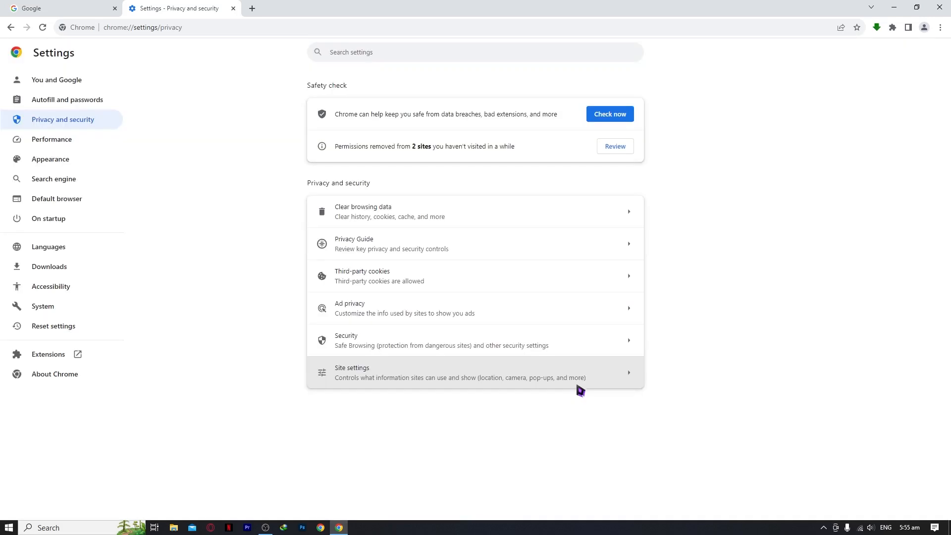
mouse_move(254, 23)
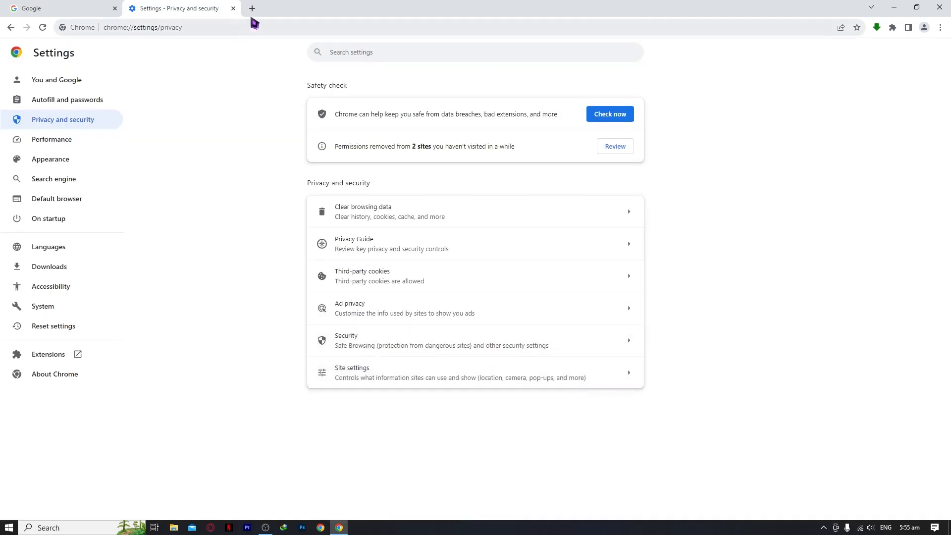
Step: Enter 'steam.o' as a web address and go to it
text(steam.o)
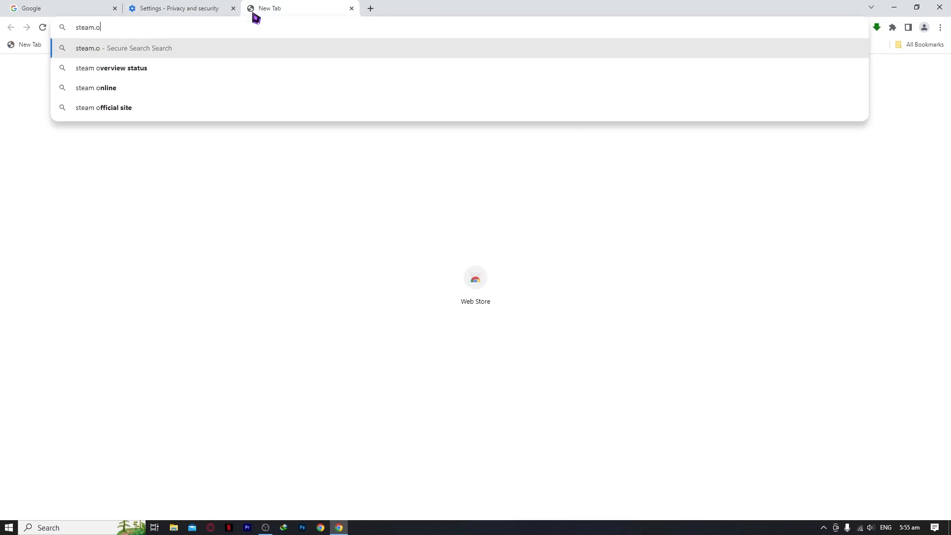
key(Return)
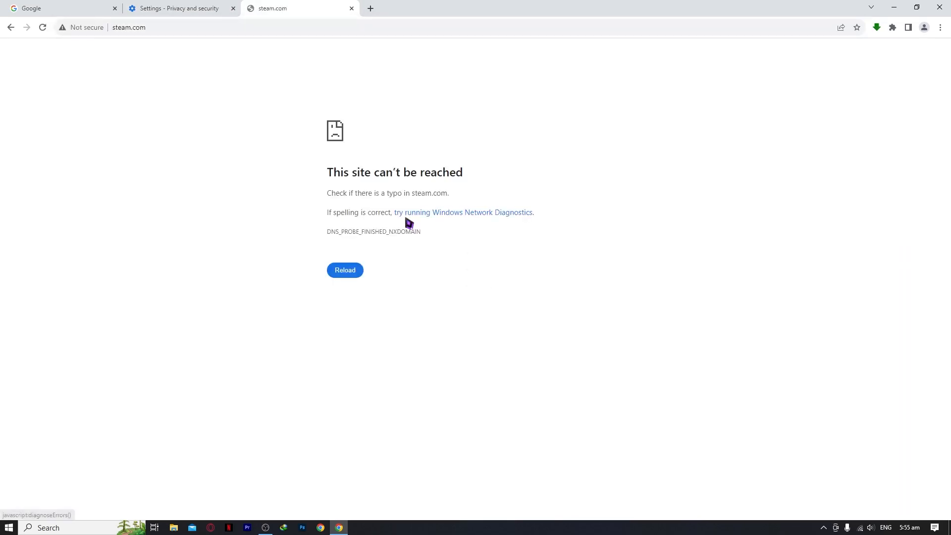
click(122, 28)
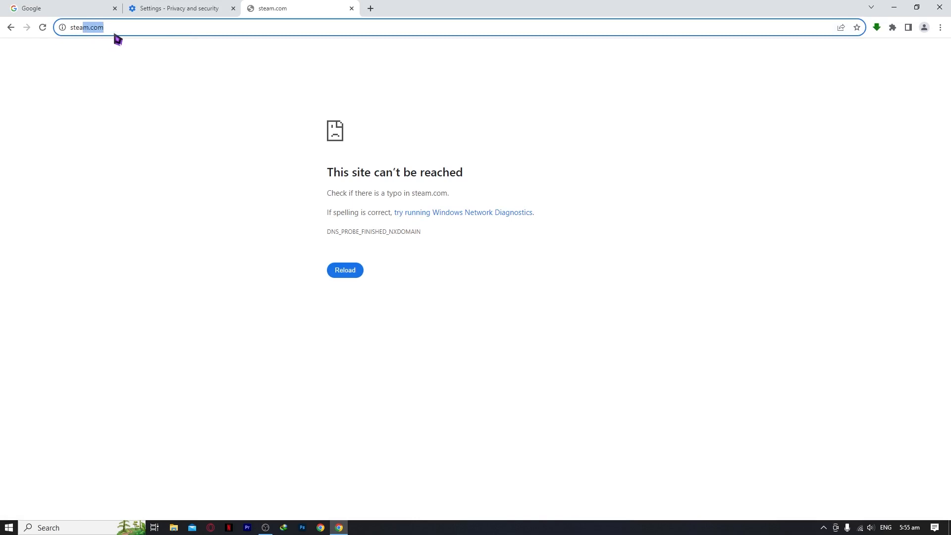
Step: Search for Steam, open the official Steam store result, and go to login
text(s)
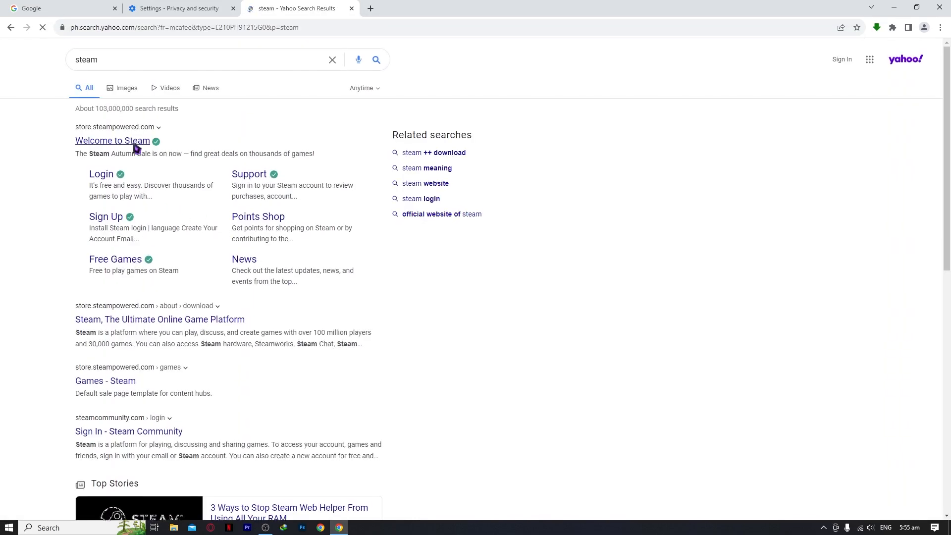
click(113, 140)
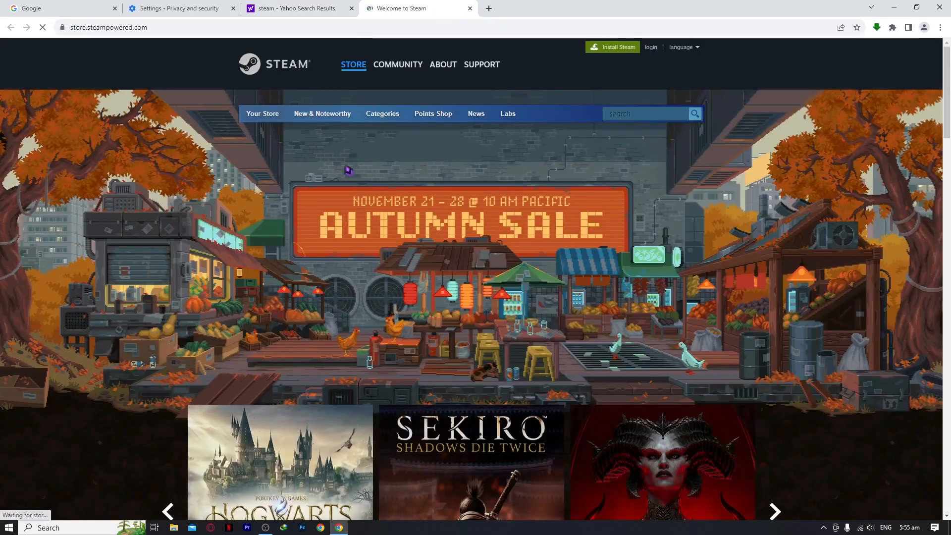
click(650, 47)
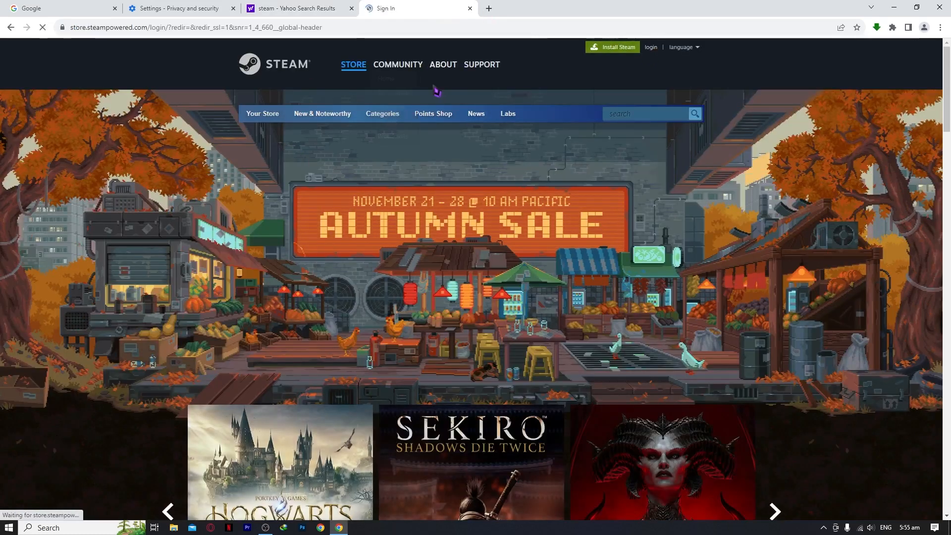